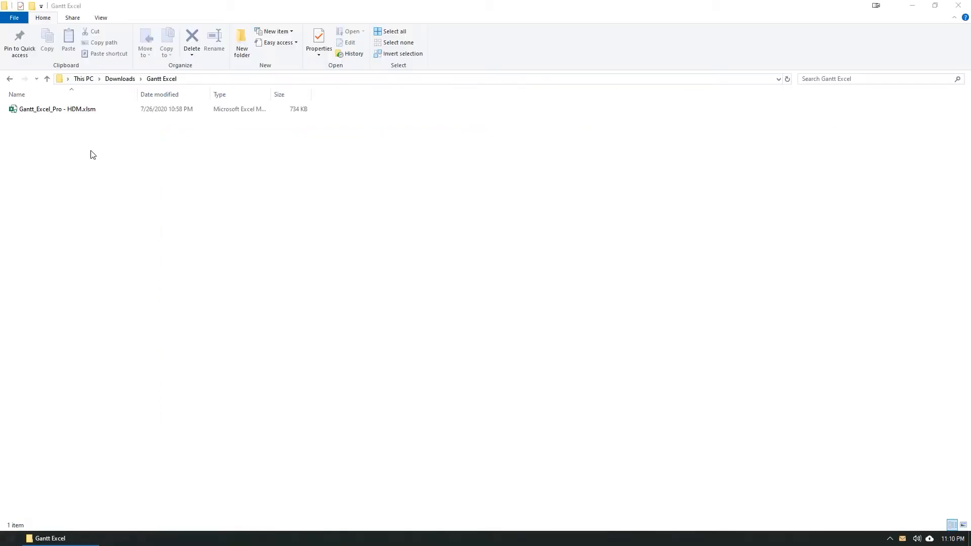
{"action": "mouse_move", "coordinate": [82, 134]}
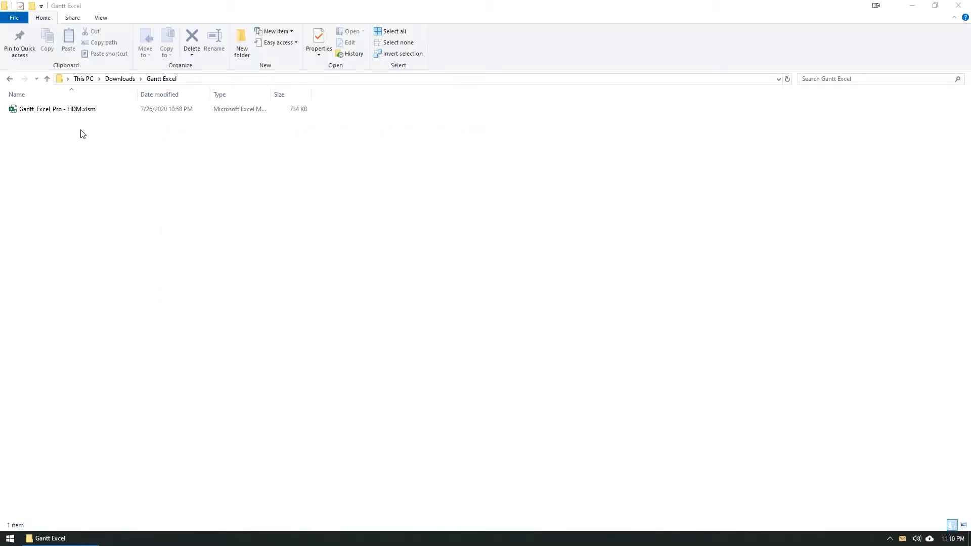
{"action": "mouse_move", "coordinate": [83, 122]}
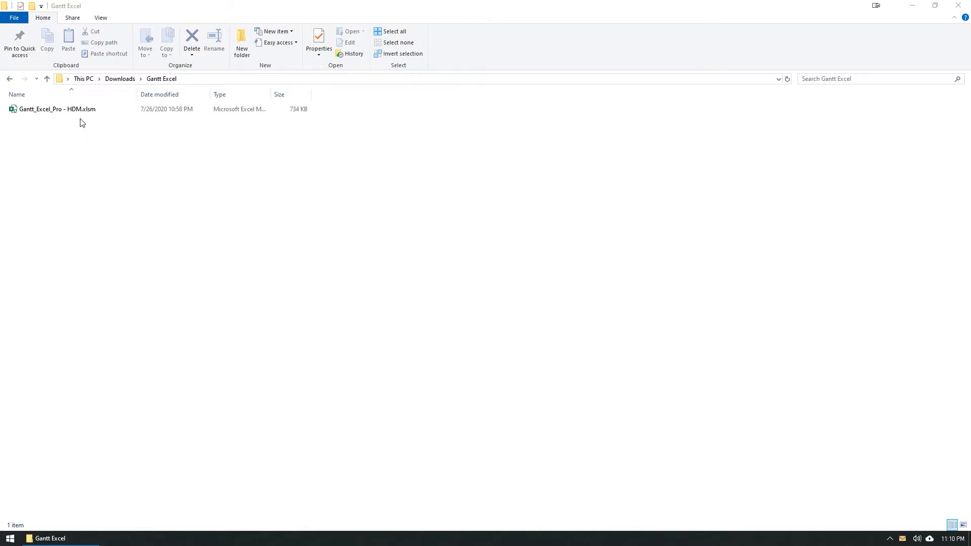
Step: Select the Gantt_Excel_Pro - HDM.xlsm workbook in Downloads > Gantt Excel
{"action": "left_click", "coordinate": [55, 109]}
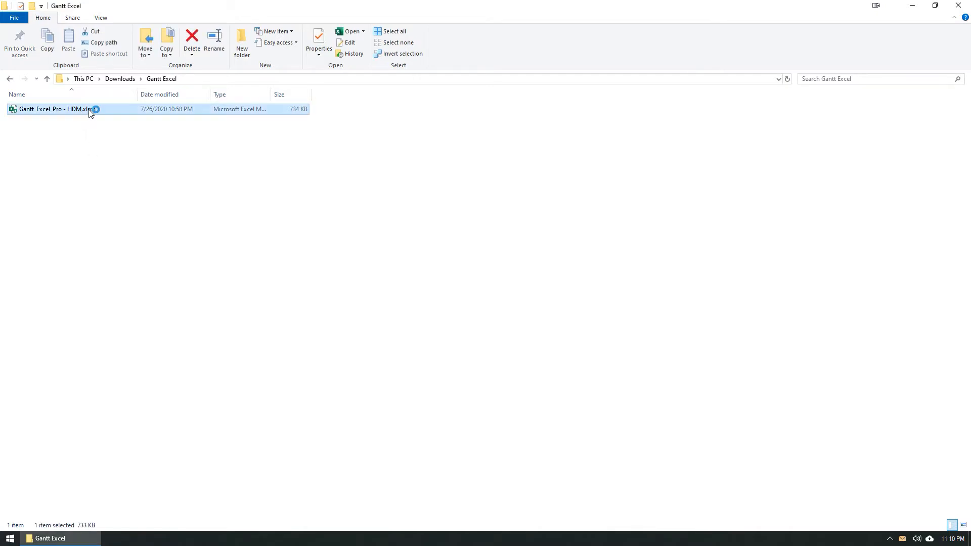
Step: Open Gantt_Excel_Pro - HDM.xlsm in Excel and enable editing from Protected View
{"action": "double_click", "coordinate": [55, 109]}
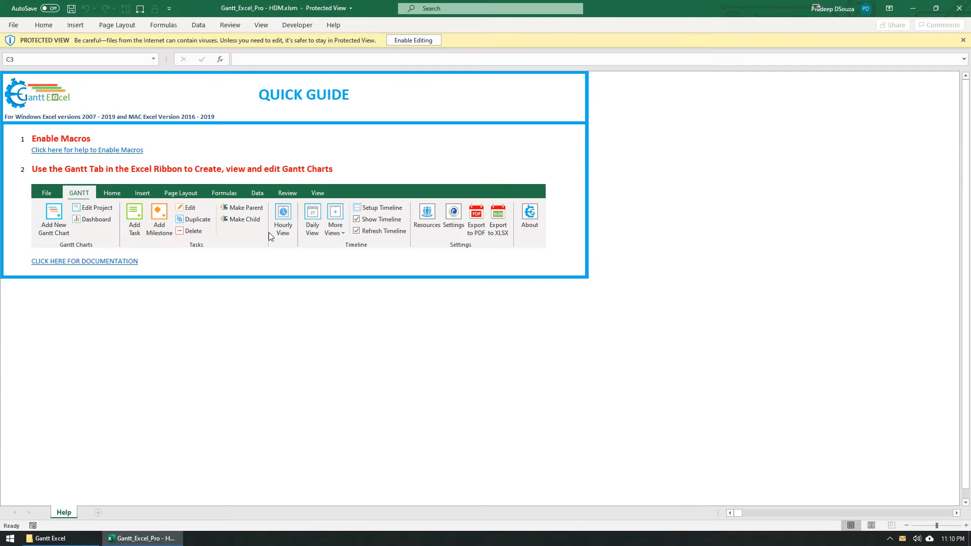
{"action": "mouse_move", "coordinate": [412, 41]}
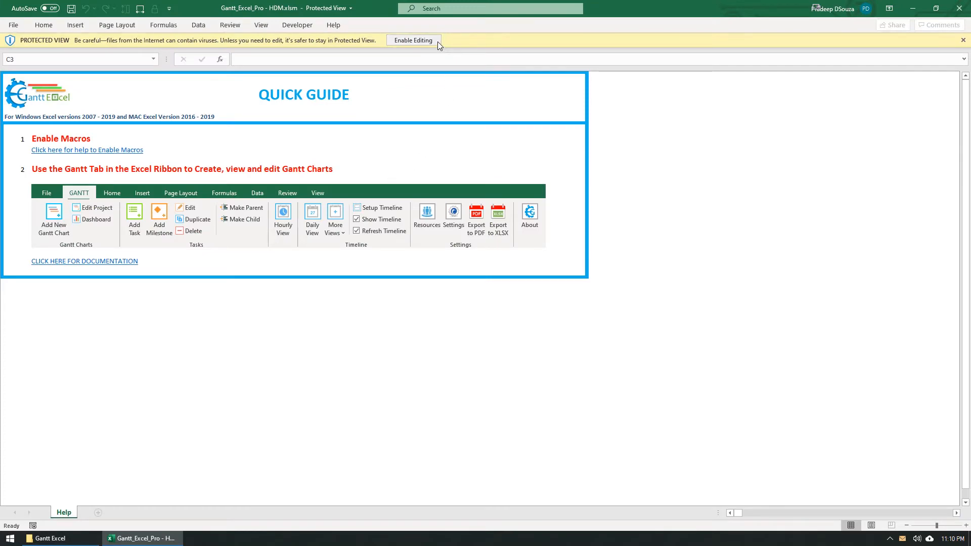
{"action": "left_click", "coordinate": [412, 41]}
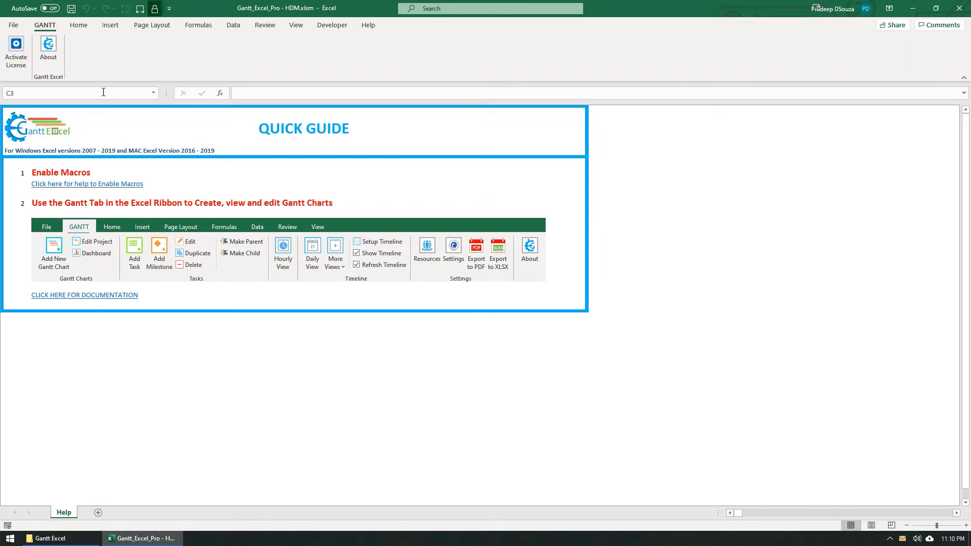
{"action": "mouse_move", "coordinate": [15, 52]}
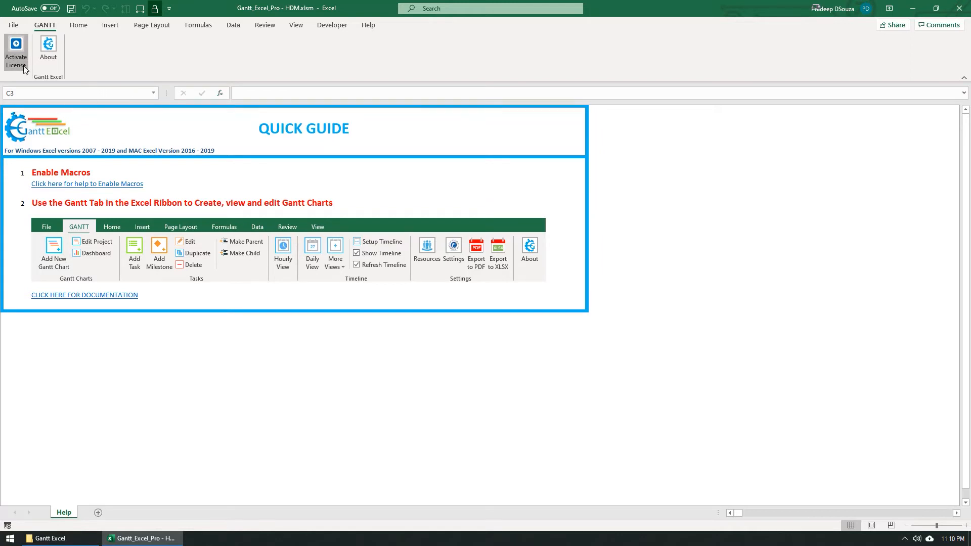
{"action": "left_click", "coordinate": [15, 52]}
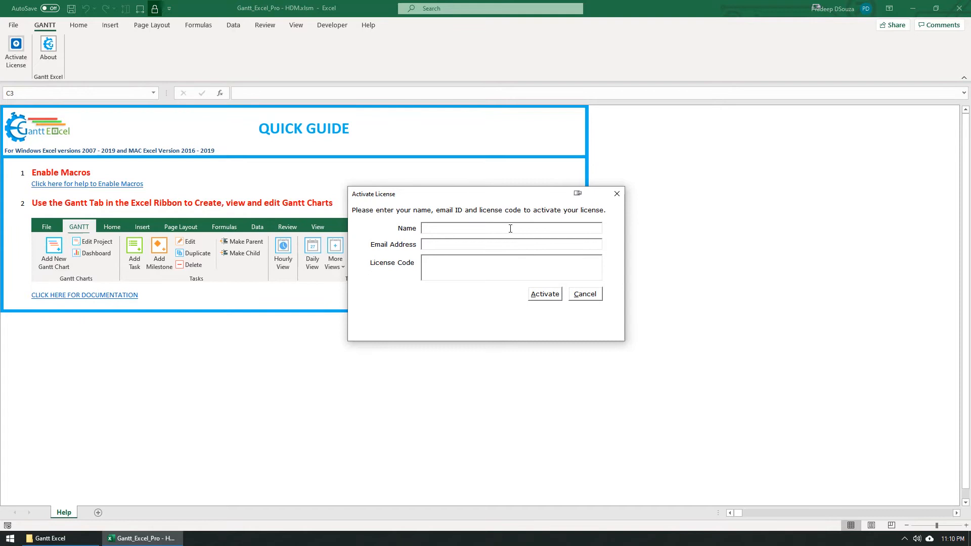
{"action": "type", "text": "Gantt Ex"}
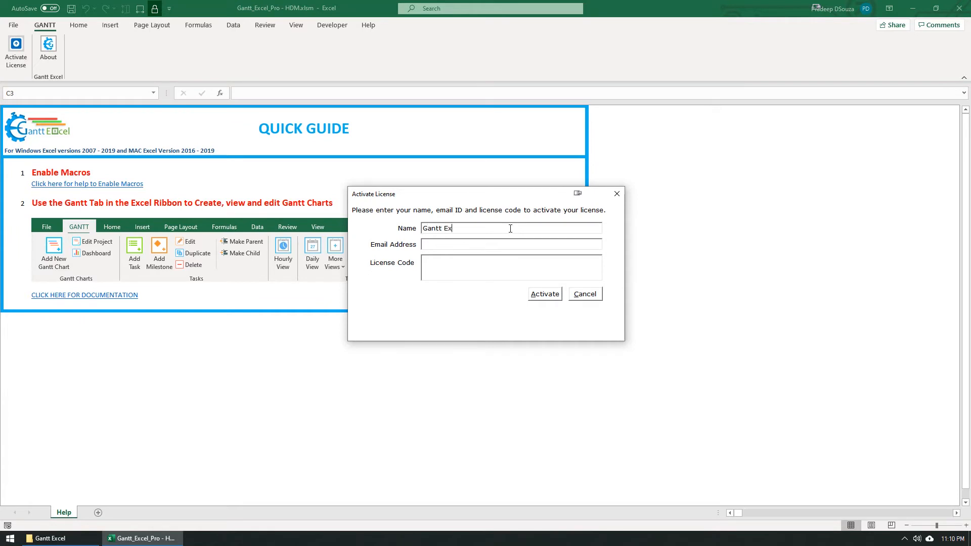
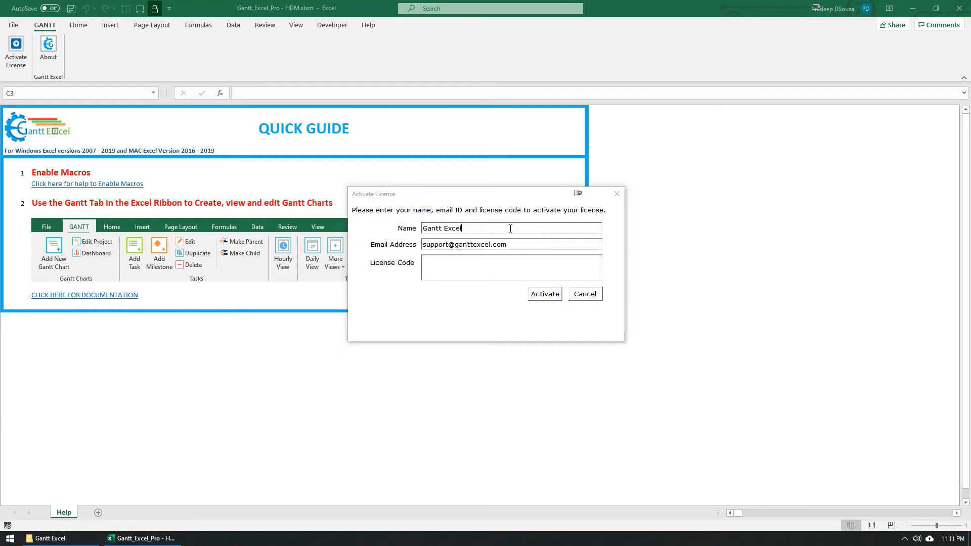
{"action": "left_click", "coordinate": [509, 267]}
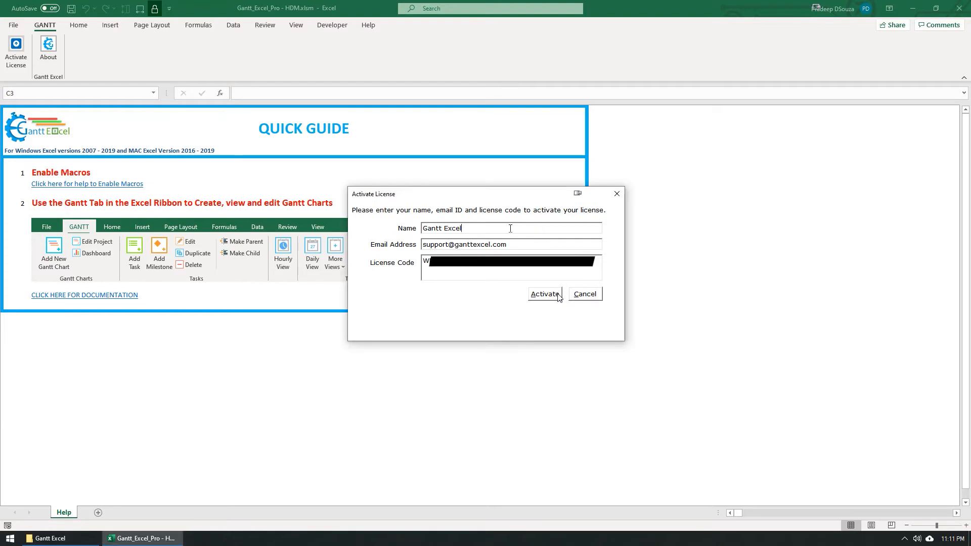
{"action": "left_click", "coordinate": [544, 293]}
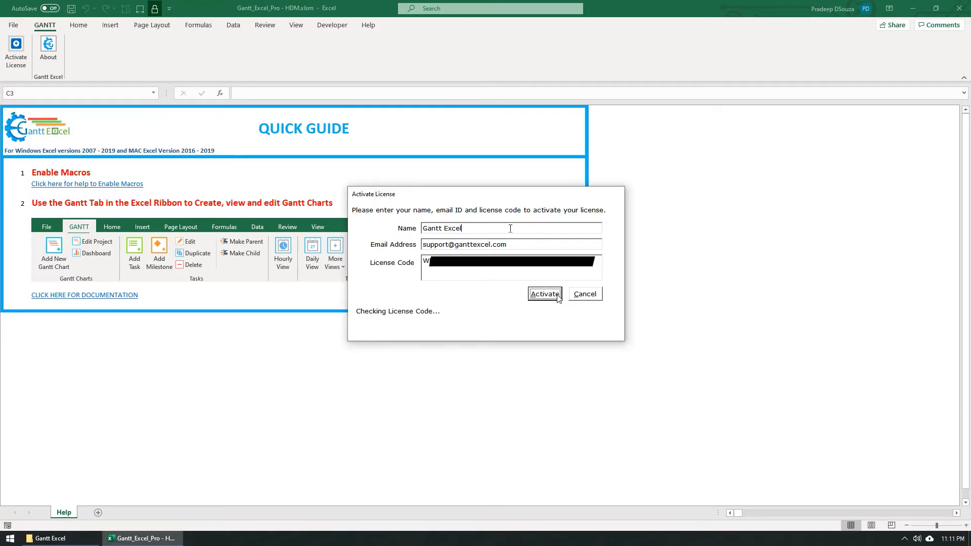
{"action": "left_click", "coordinate": [544, 293]}
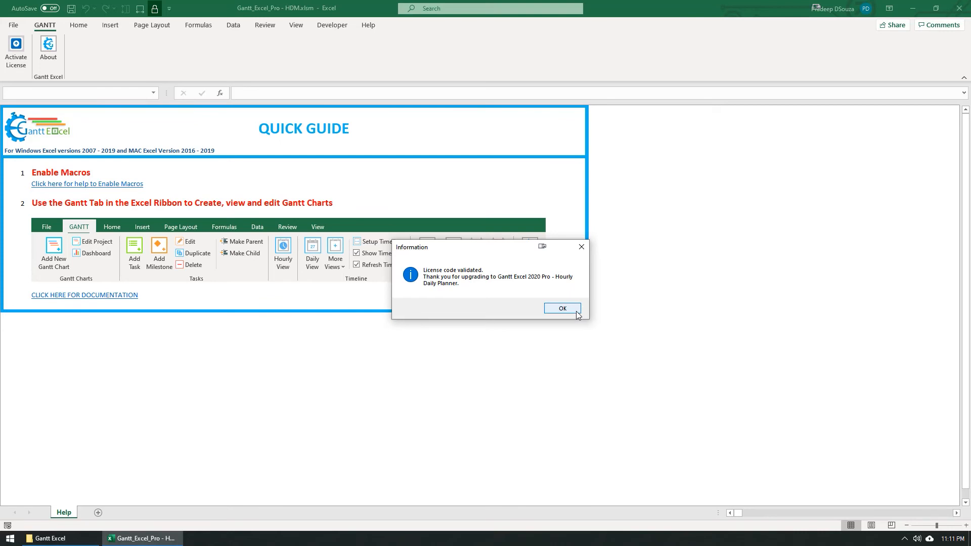
Step: Acknowledge the message confirming the Gantt Excel 2020 Pro license was validated
{"action": "left_click", "coordinate": [561, 309]}
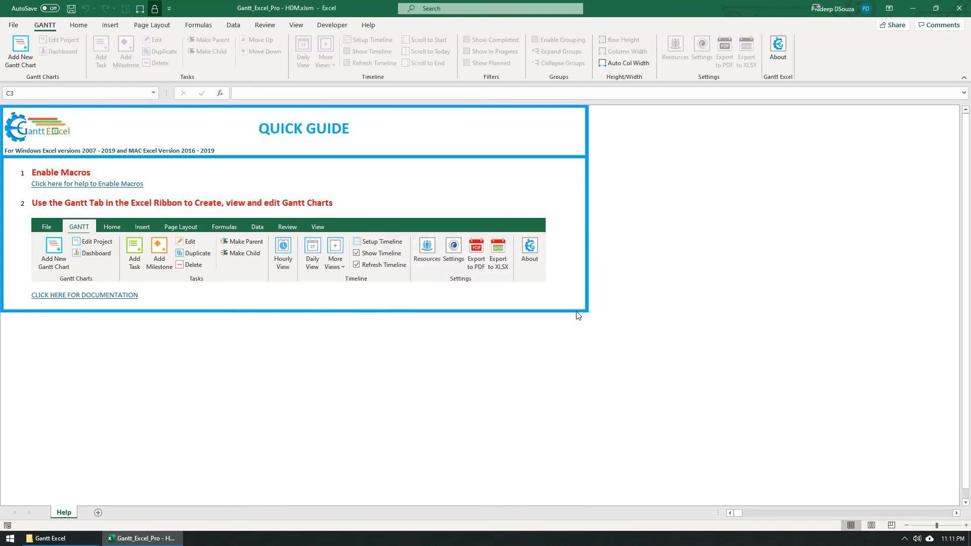
{"action": "mouse_move", "coordinate": [20, 50]}
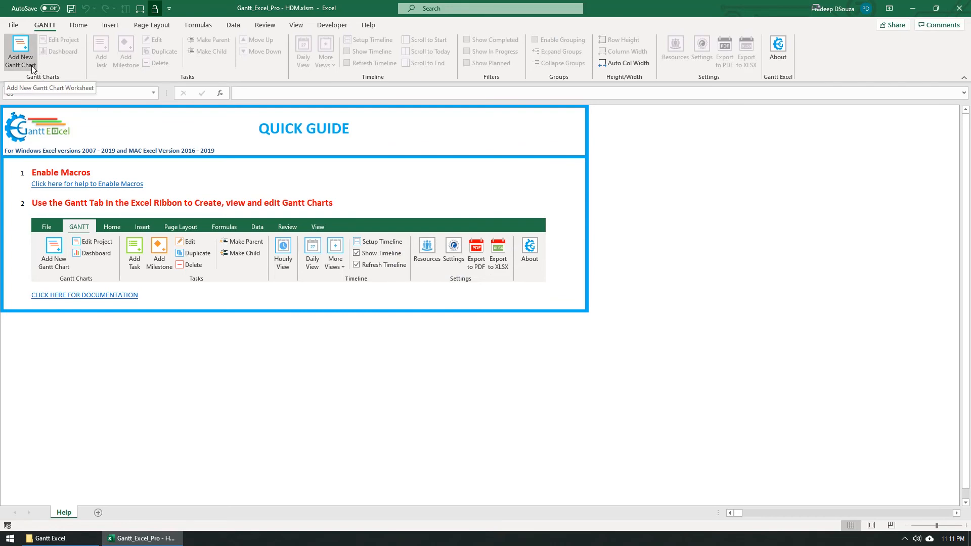
{"action": "left_click", "coordinate": [20, 51]}
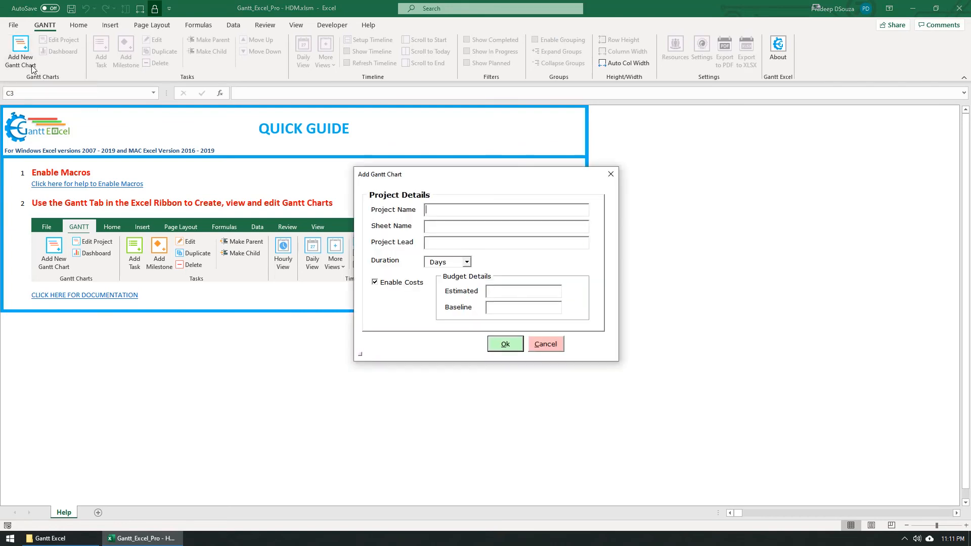
{"action": "left_click", "coordinate": [544, 344]}
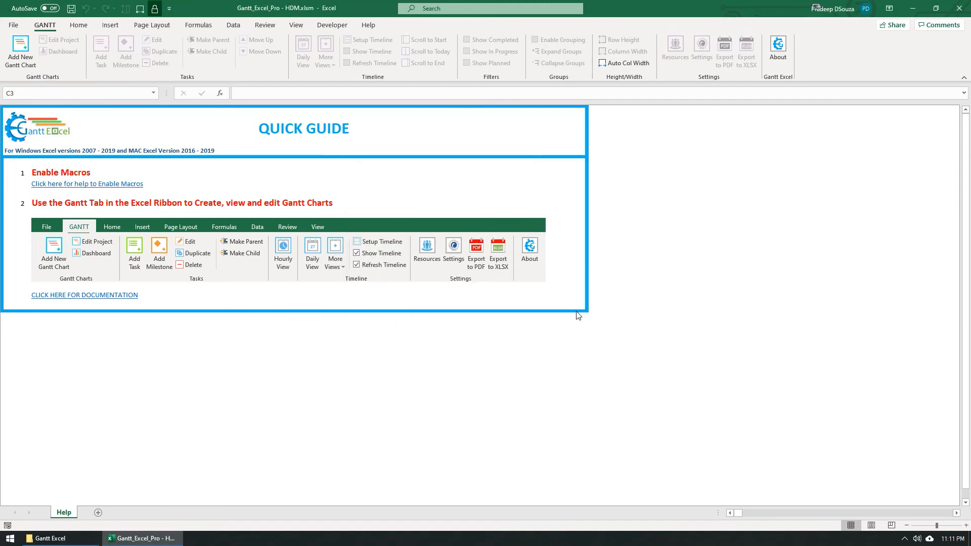